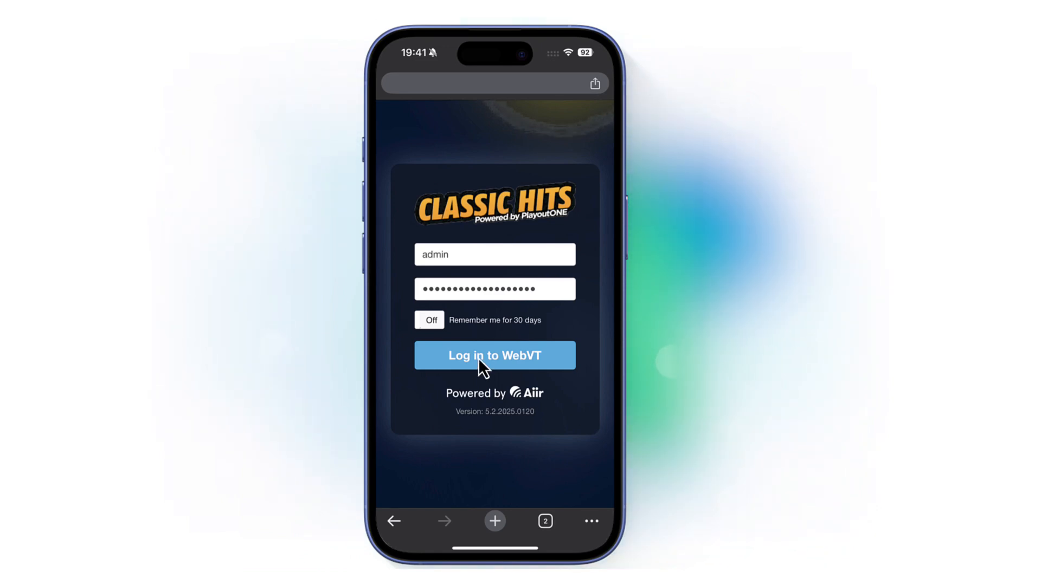
Sign in to WebVT and pick the Classic Hits station to open its 1PM log.
click(494, 356)
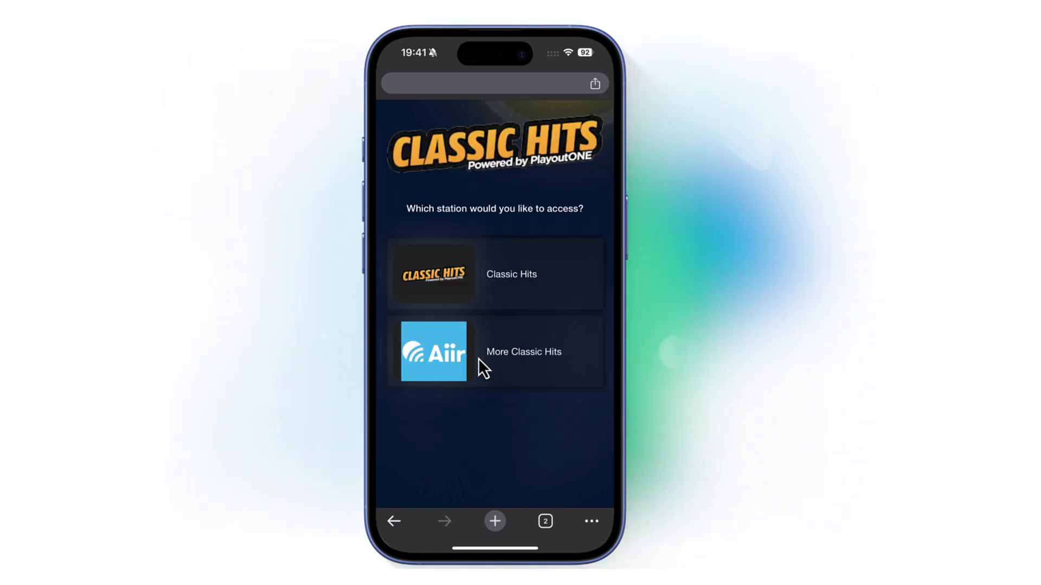
mouse_move(520, 287)
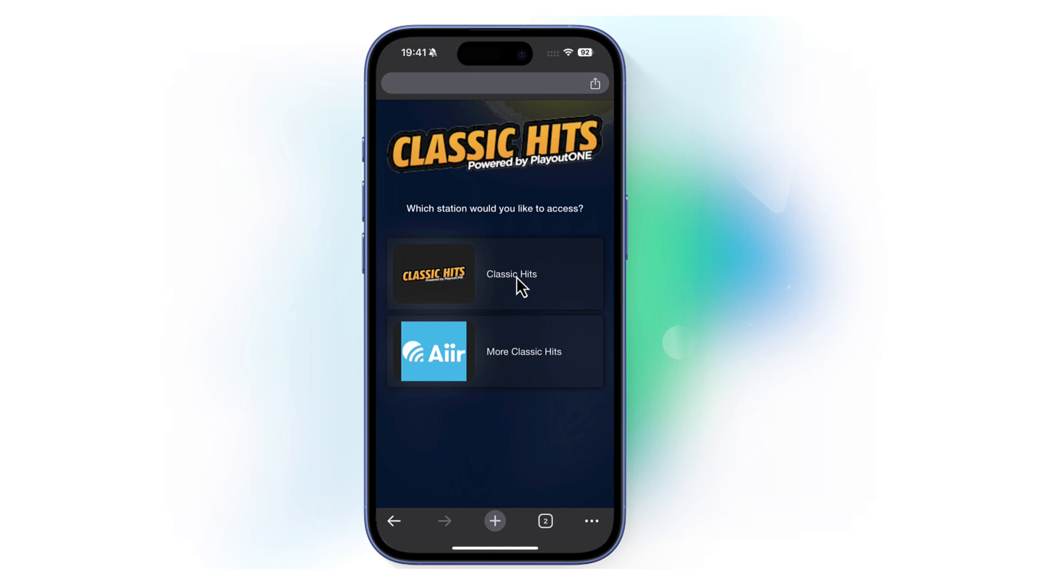
click(510, 275)
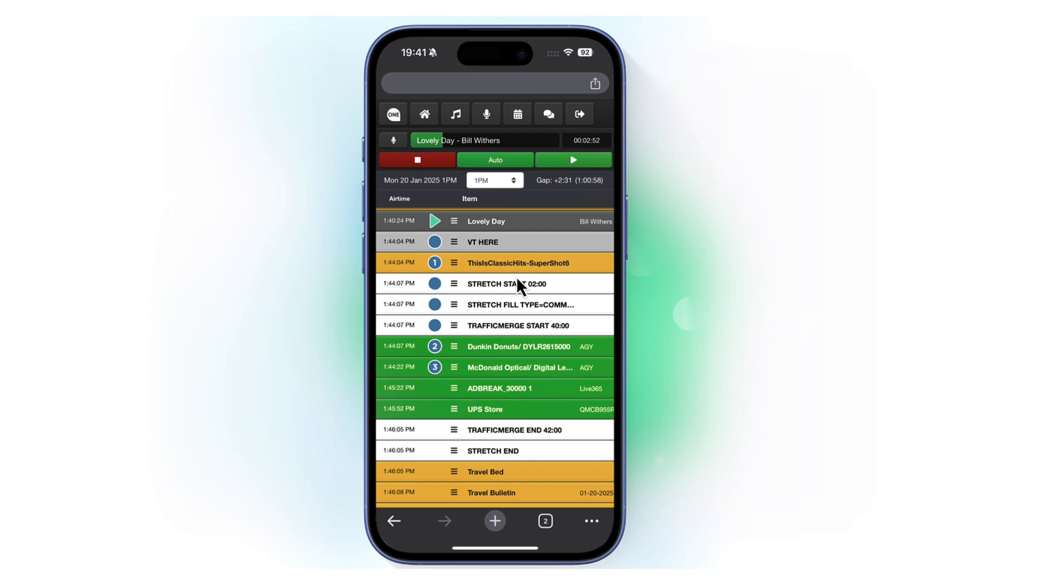
Record a voicetrack linking D.I.S.C.O. to I Don't Care and commit it to PlayoutONE.
click(485, 114)
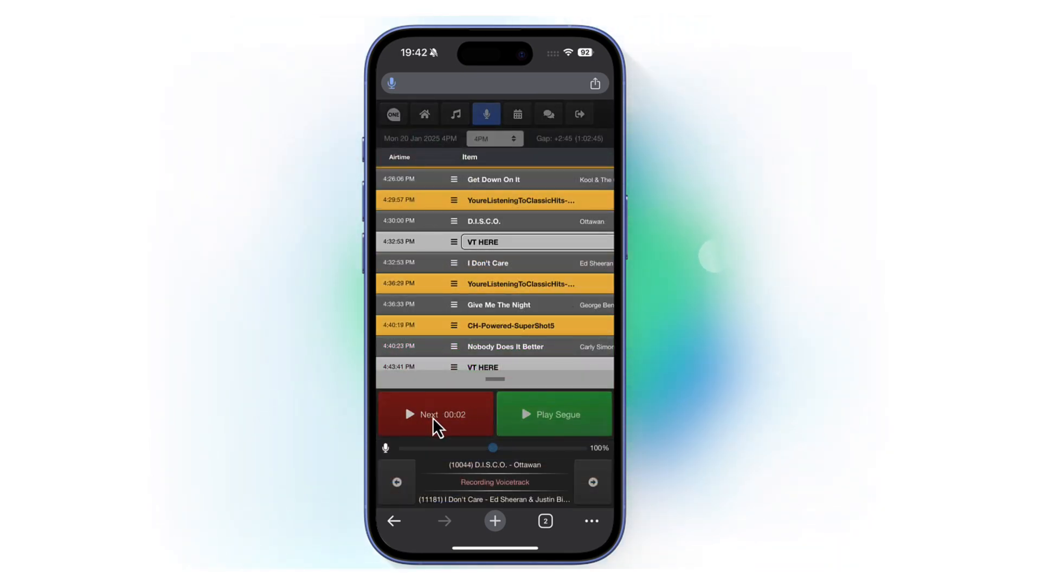
click(435, 415)
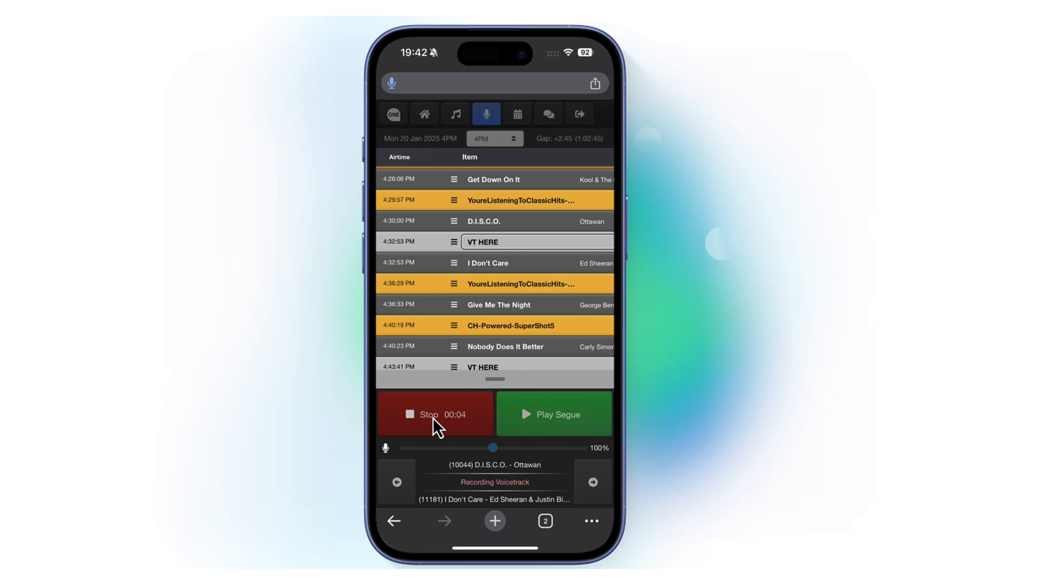
click(435, 414)
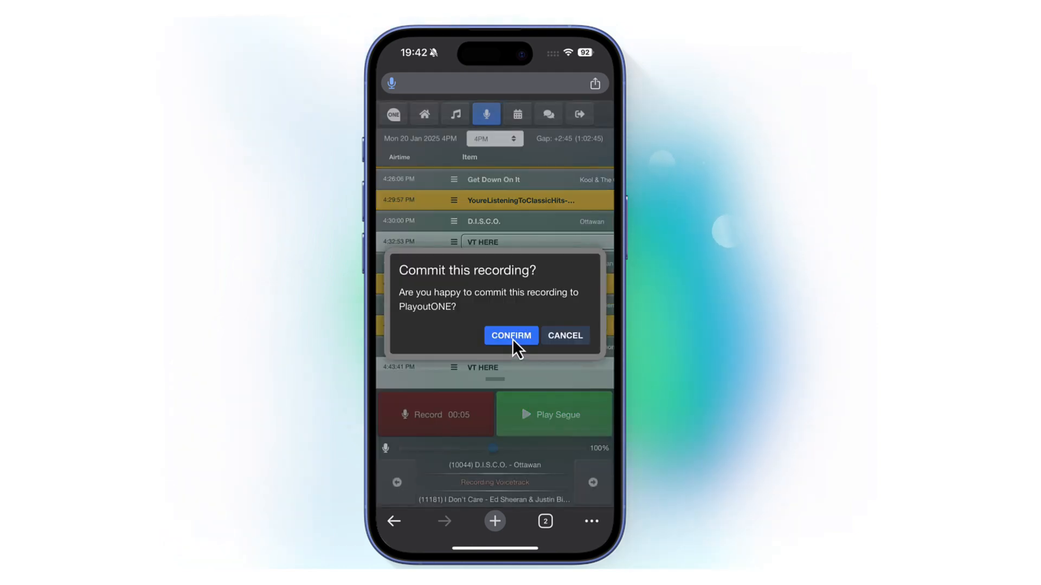
click(510, 335)
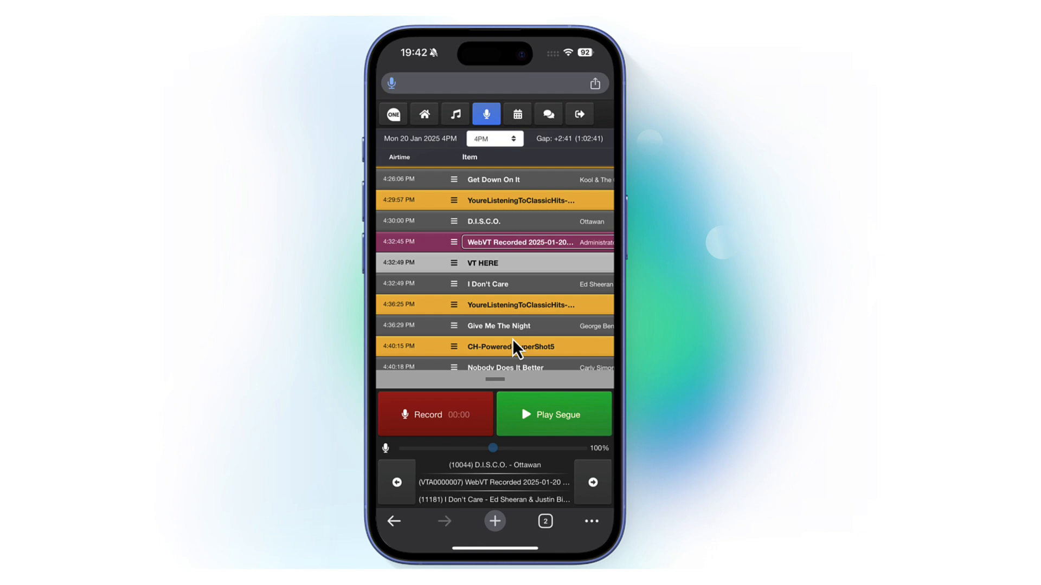
click(553, 414)
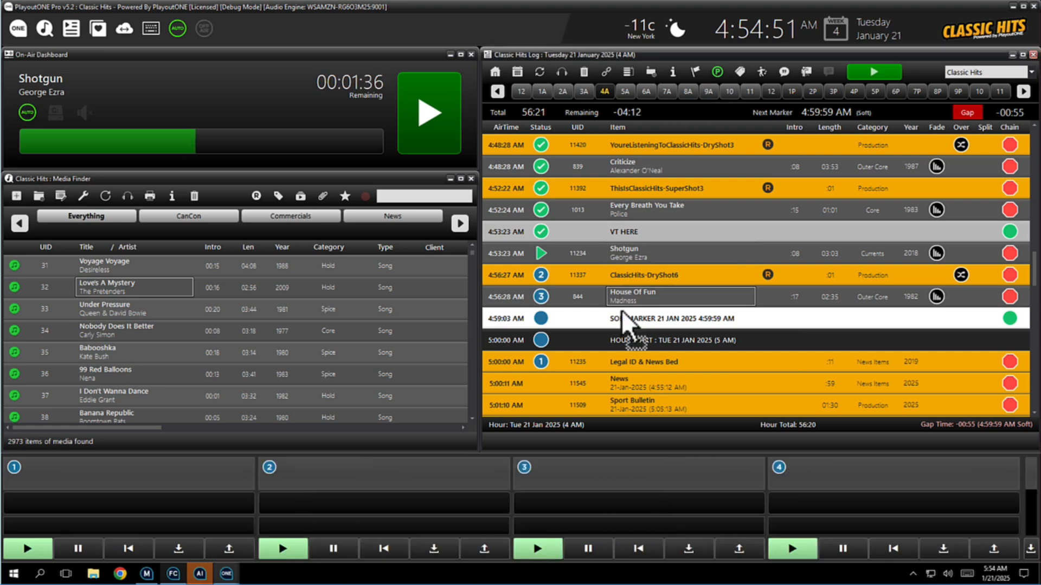
Switch the Classic Hits desktop log to Monday 20 January, 1P hour.
click(537, 548)
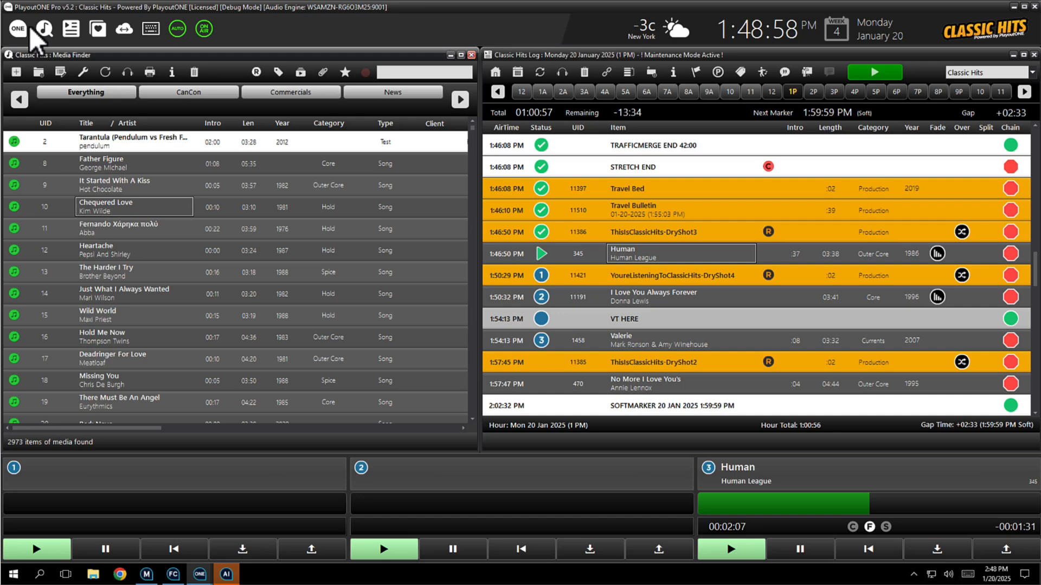
Add a PARTY tag in Tag Manager, excluding it from the Classic Hits station.
click(17, 28)
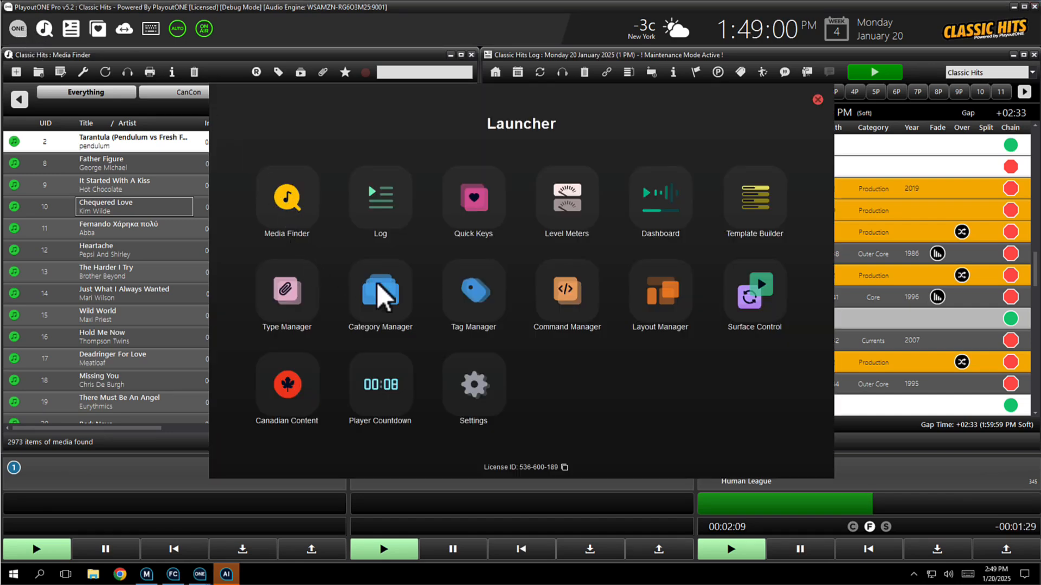
click(472, 290)
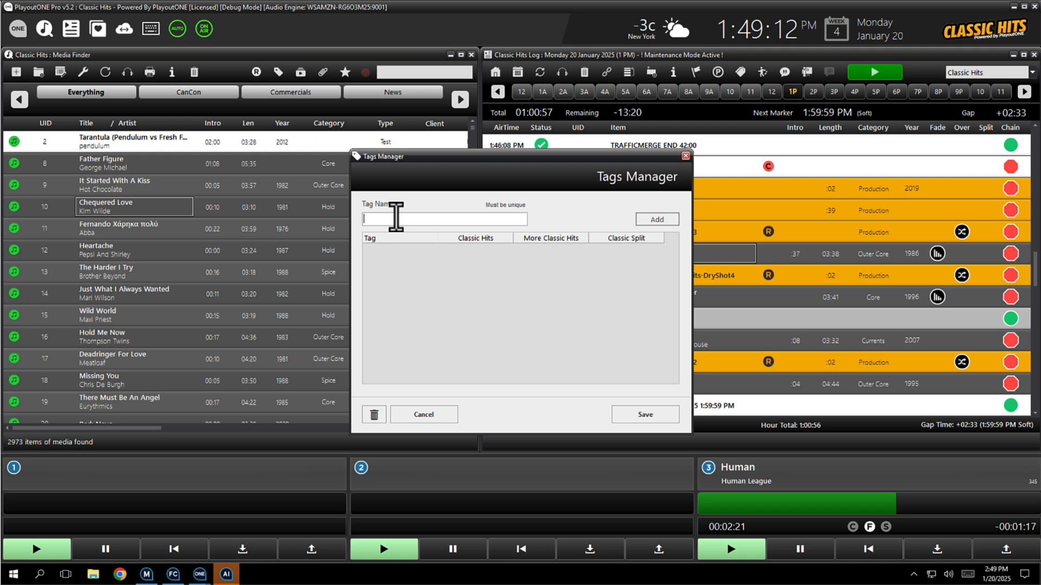
text(PARTY)
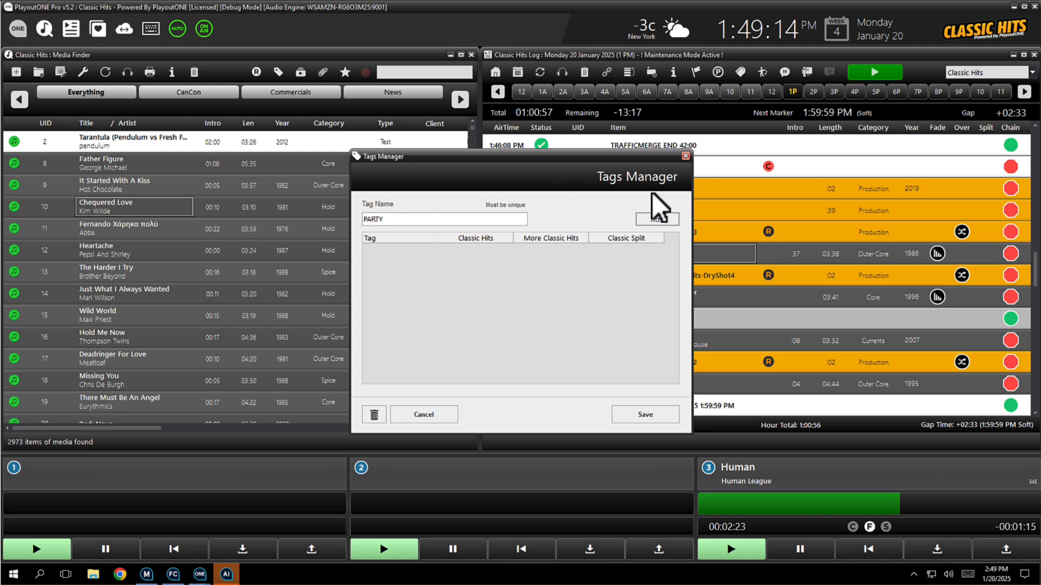
click(656, 219)
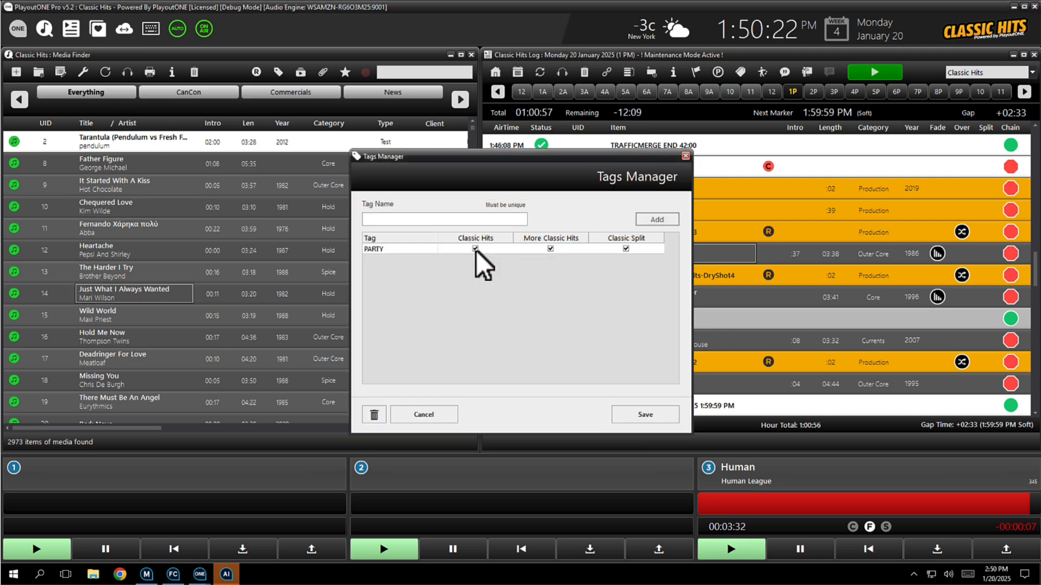
click(474, 248)
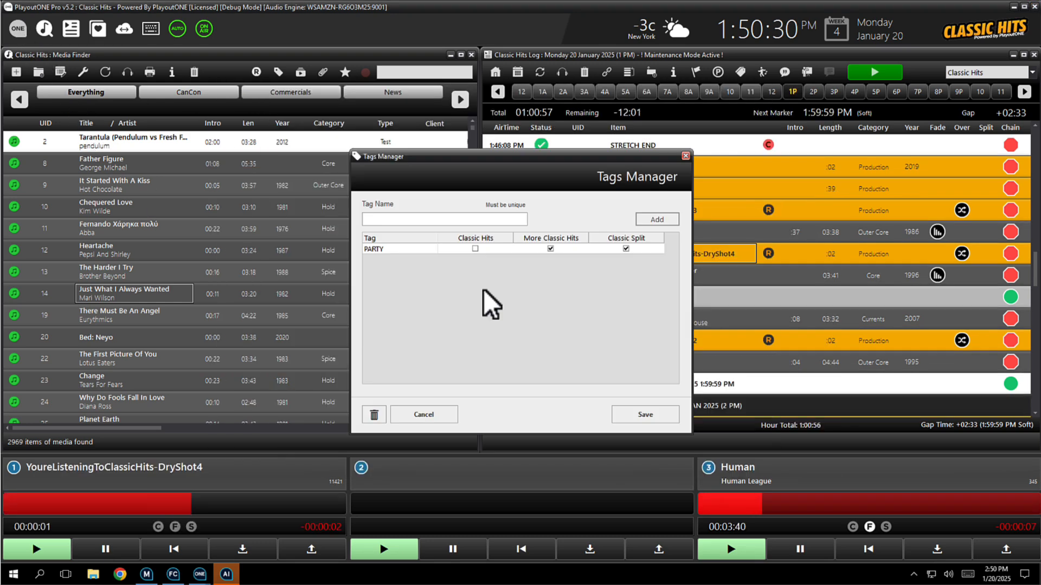
click(475, 249)
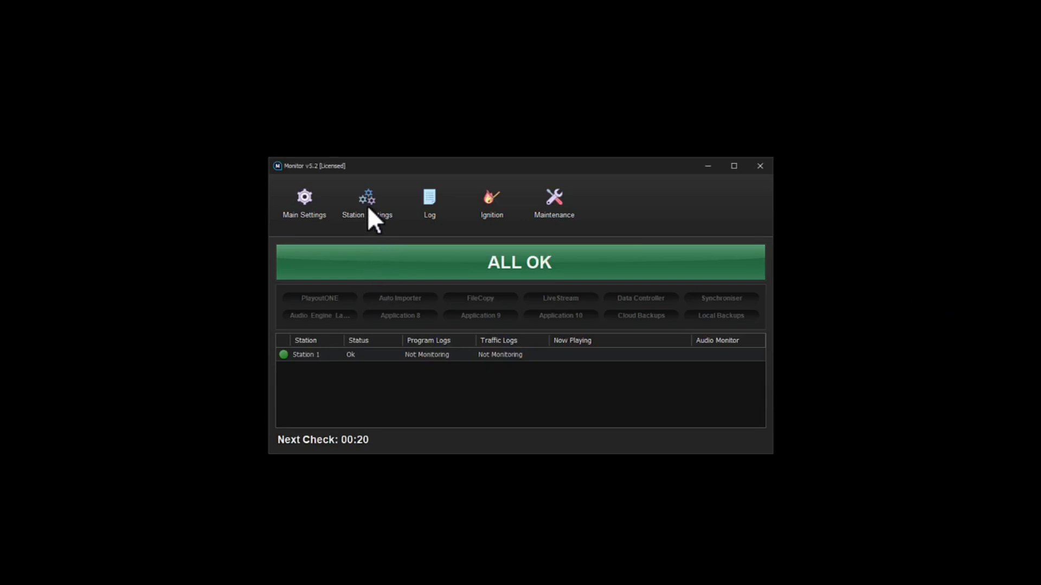
Enable Radio Workflow in Station 1's Miscellaneous settings and start authentication.
click(367, 202)
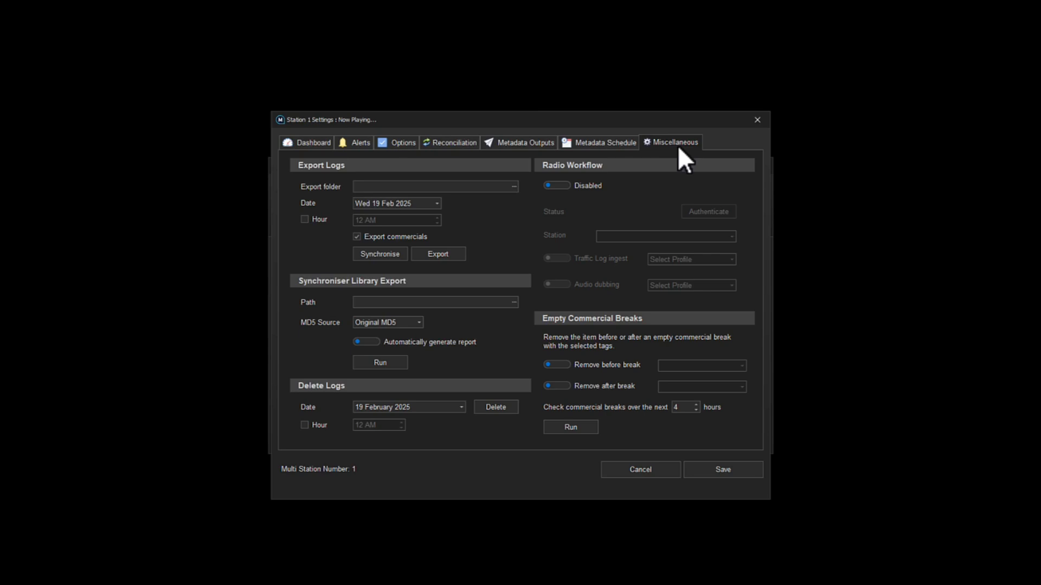
click(555, 185)
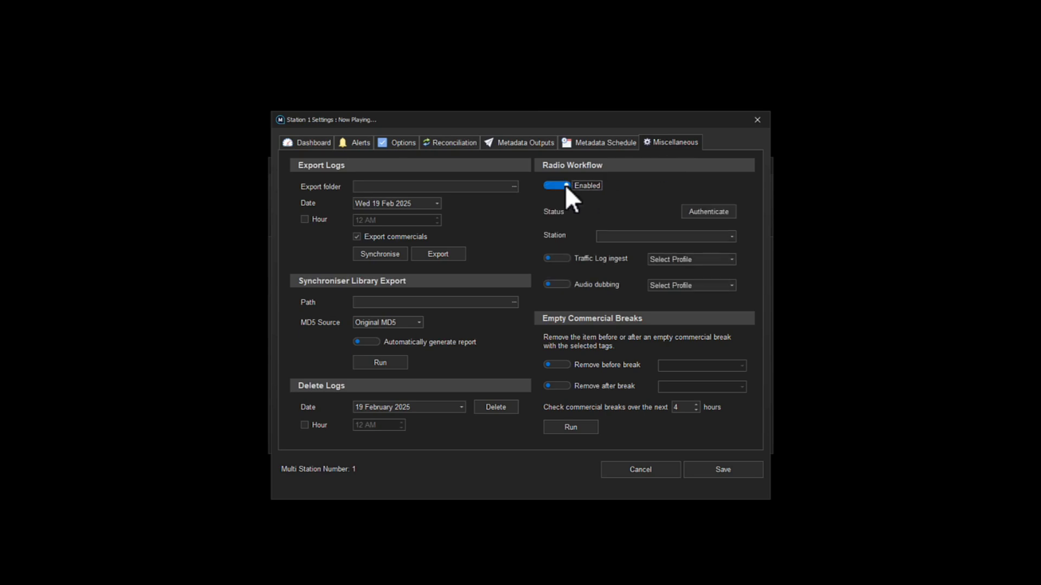
click(707, 211)
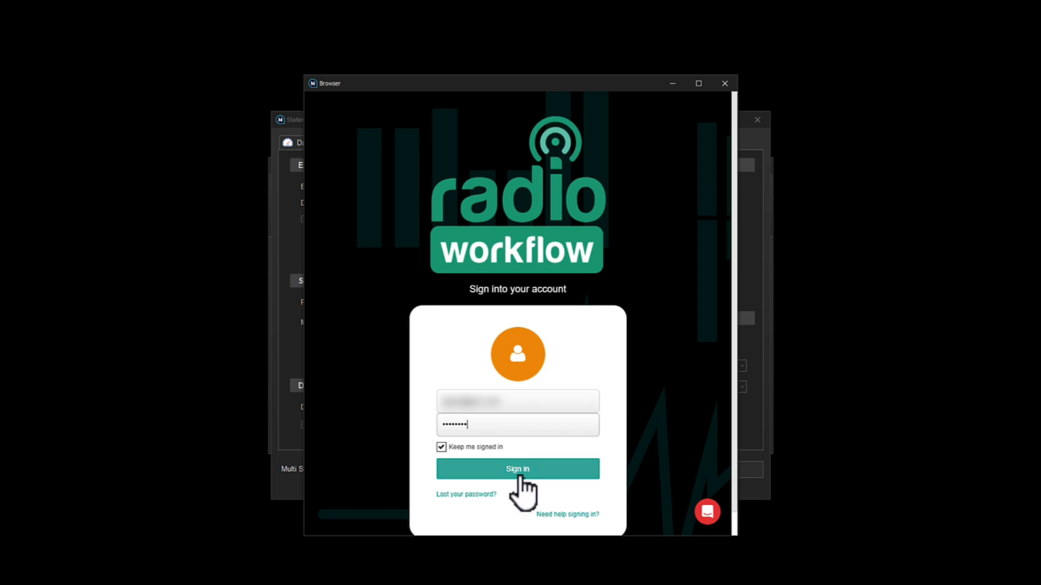
Sign in to Radio Workflow and approve the partner application's access request.
click(517, 468)
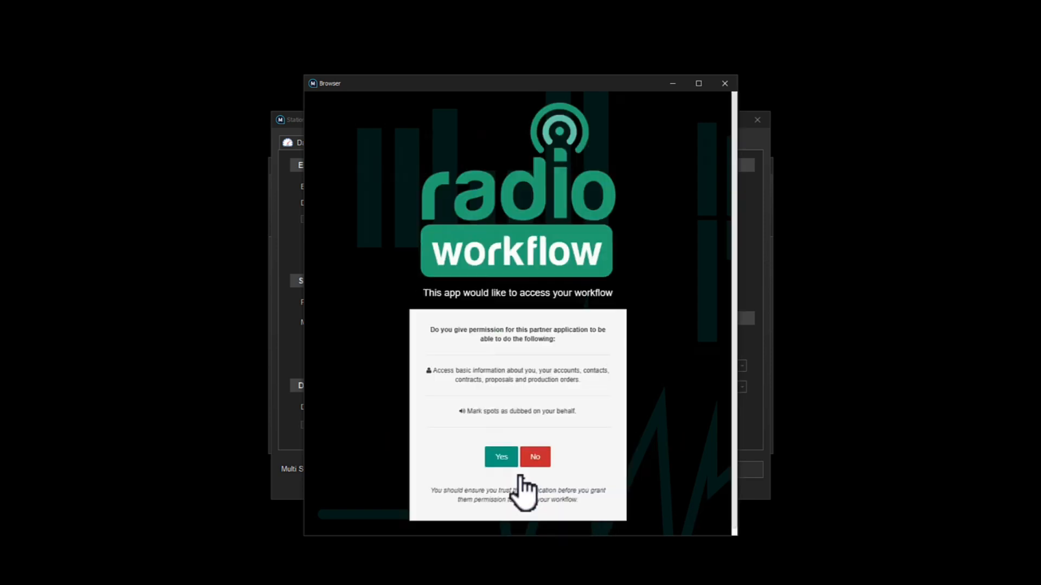
click(500, 456)
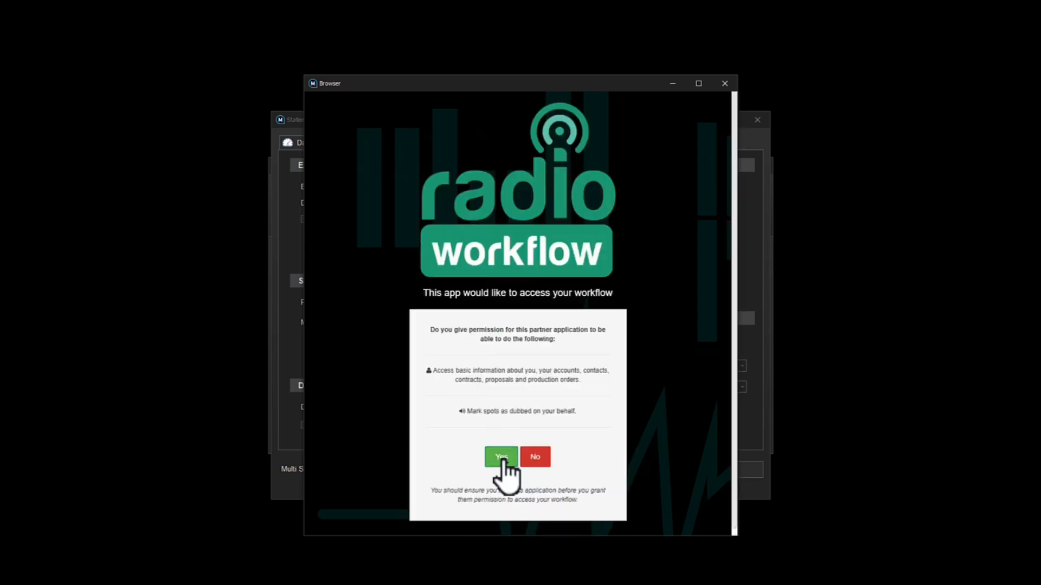
click(500, 456)
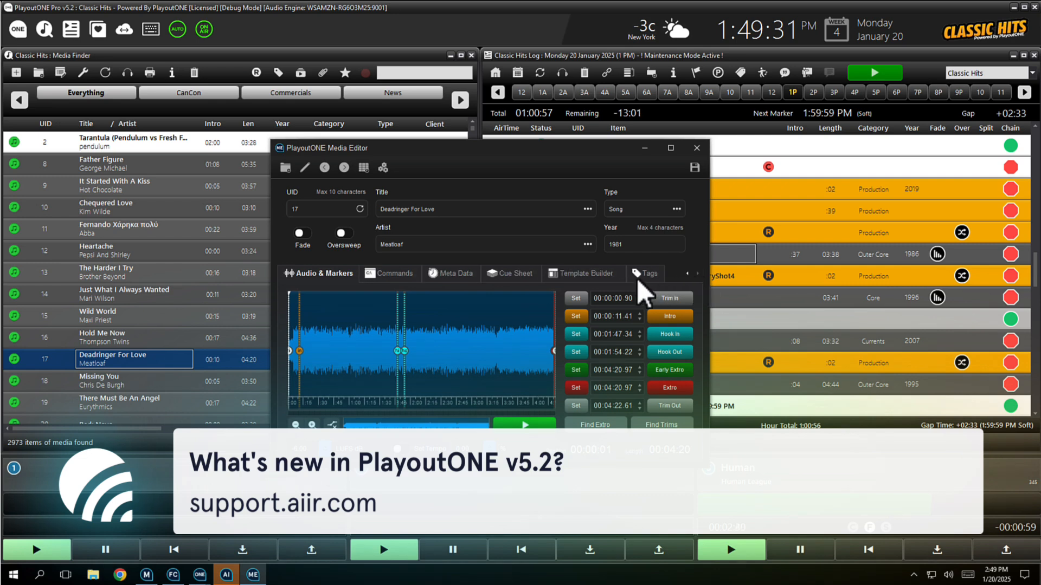
Add the PARTY tag to Meatloaf's Deadringer For Love in the Media Editor Tags tab.
click(644, 273)
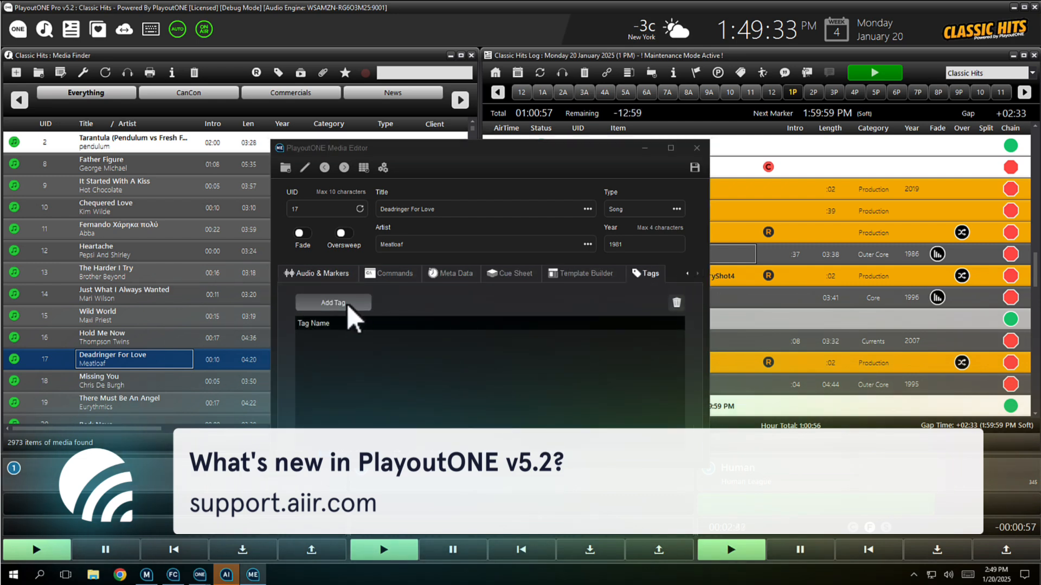
click(333, 303)
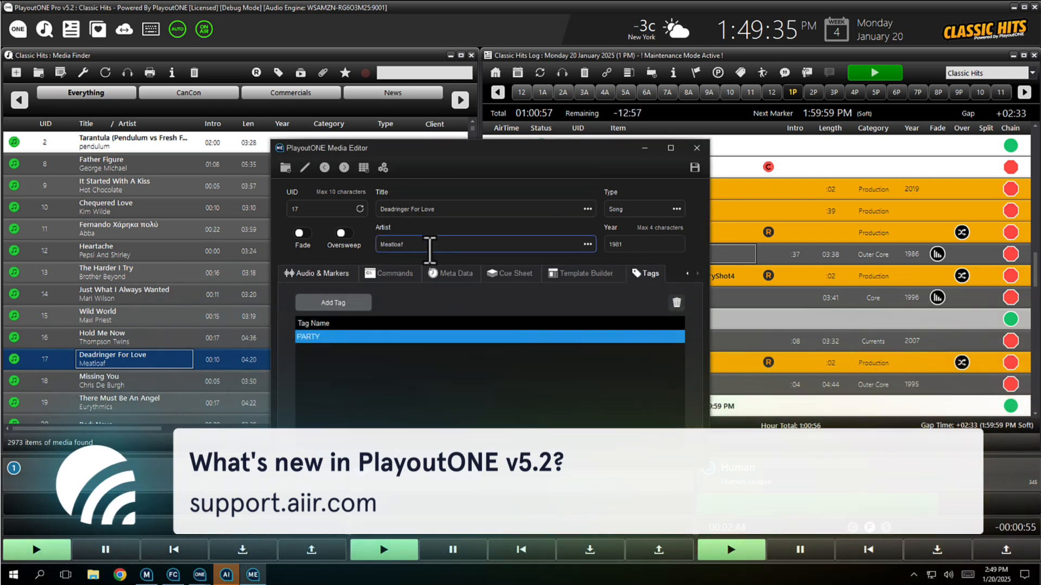